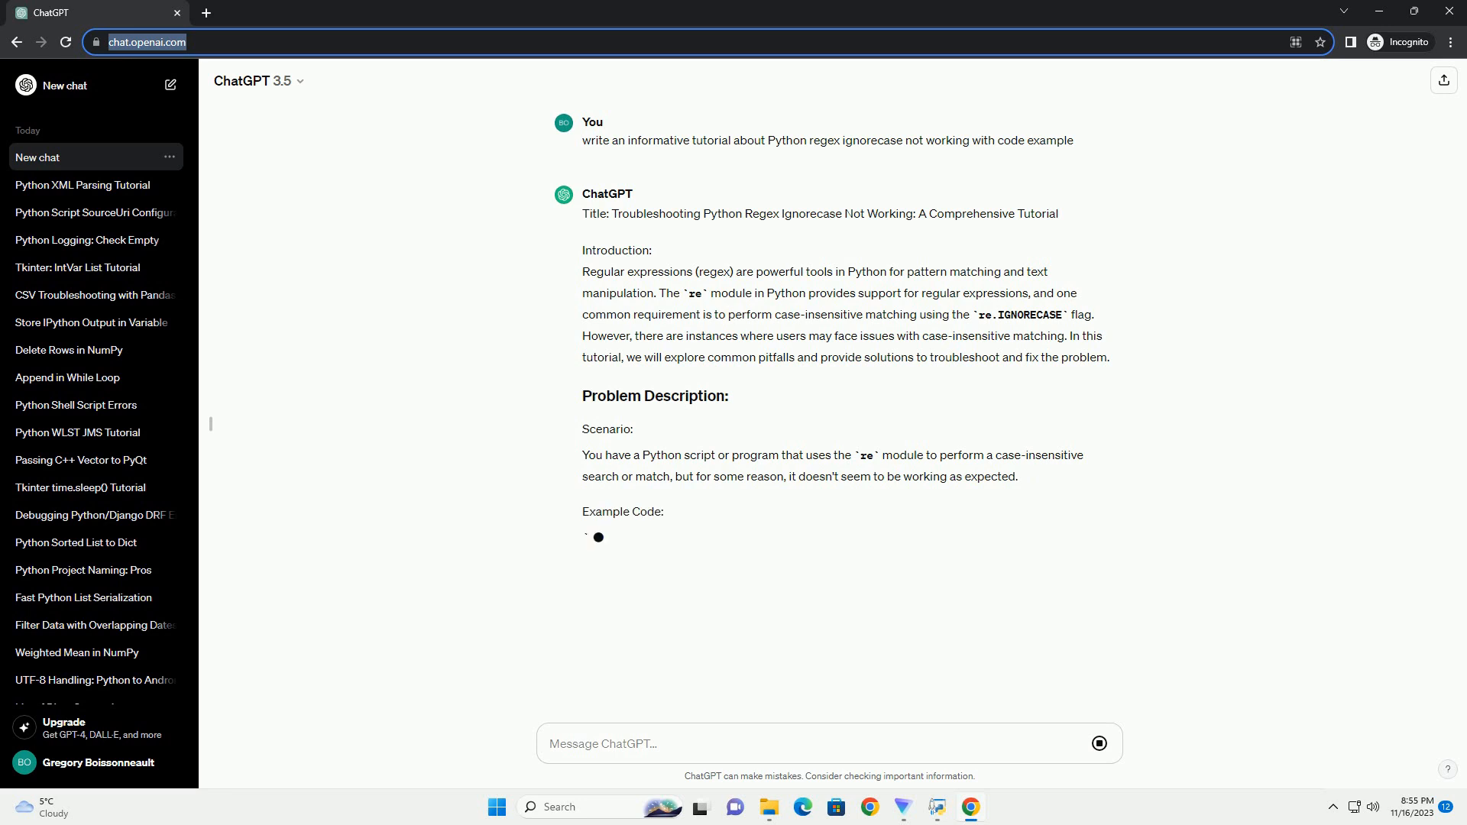
scroll(down, 3)
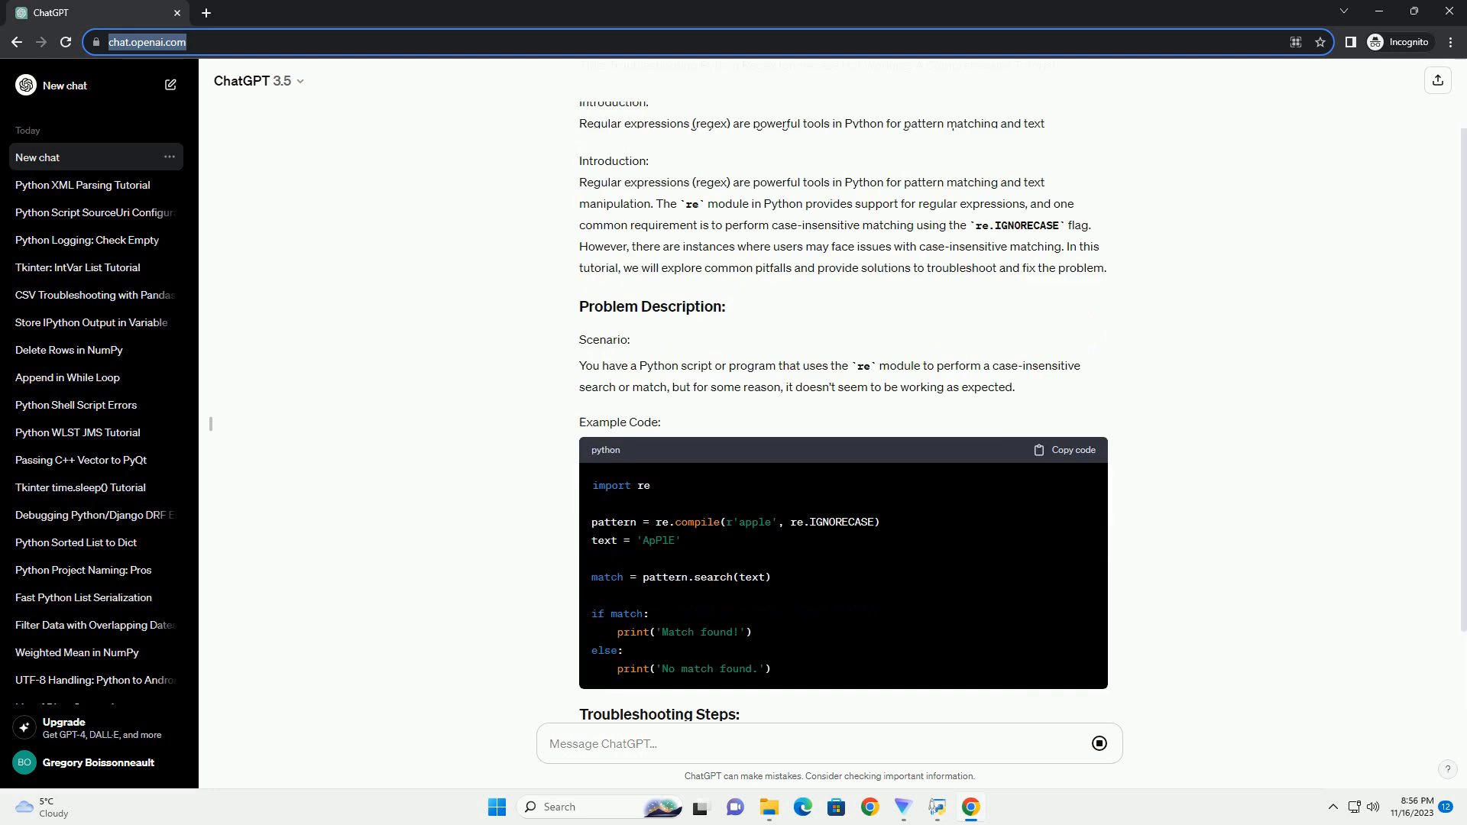
scroll(down, 3)
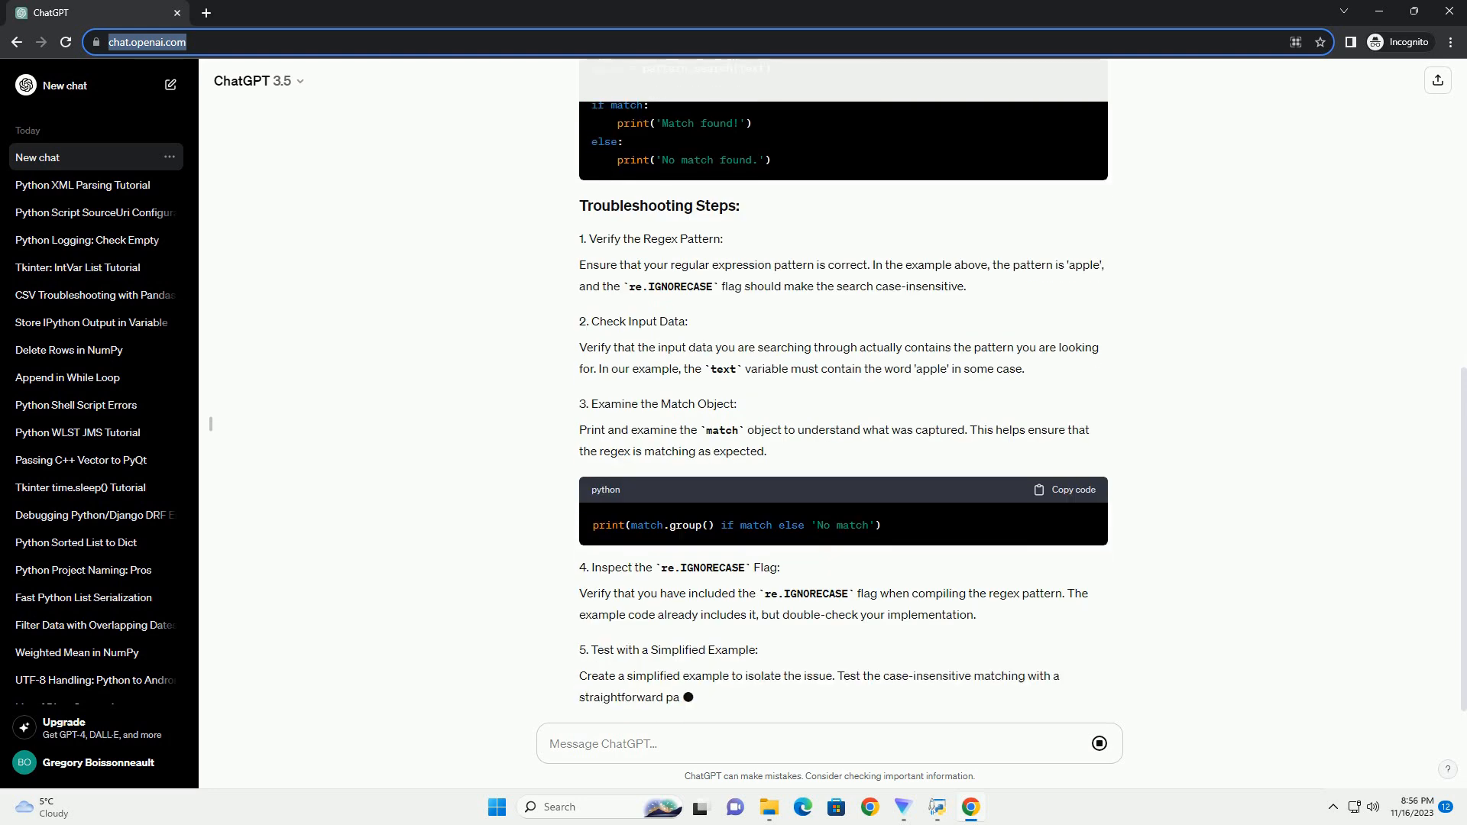
scroll(down, 3)
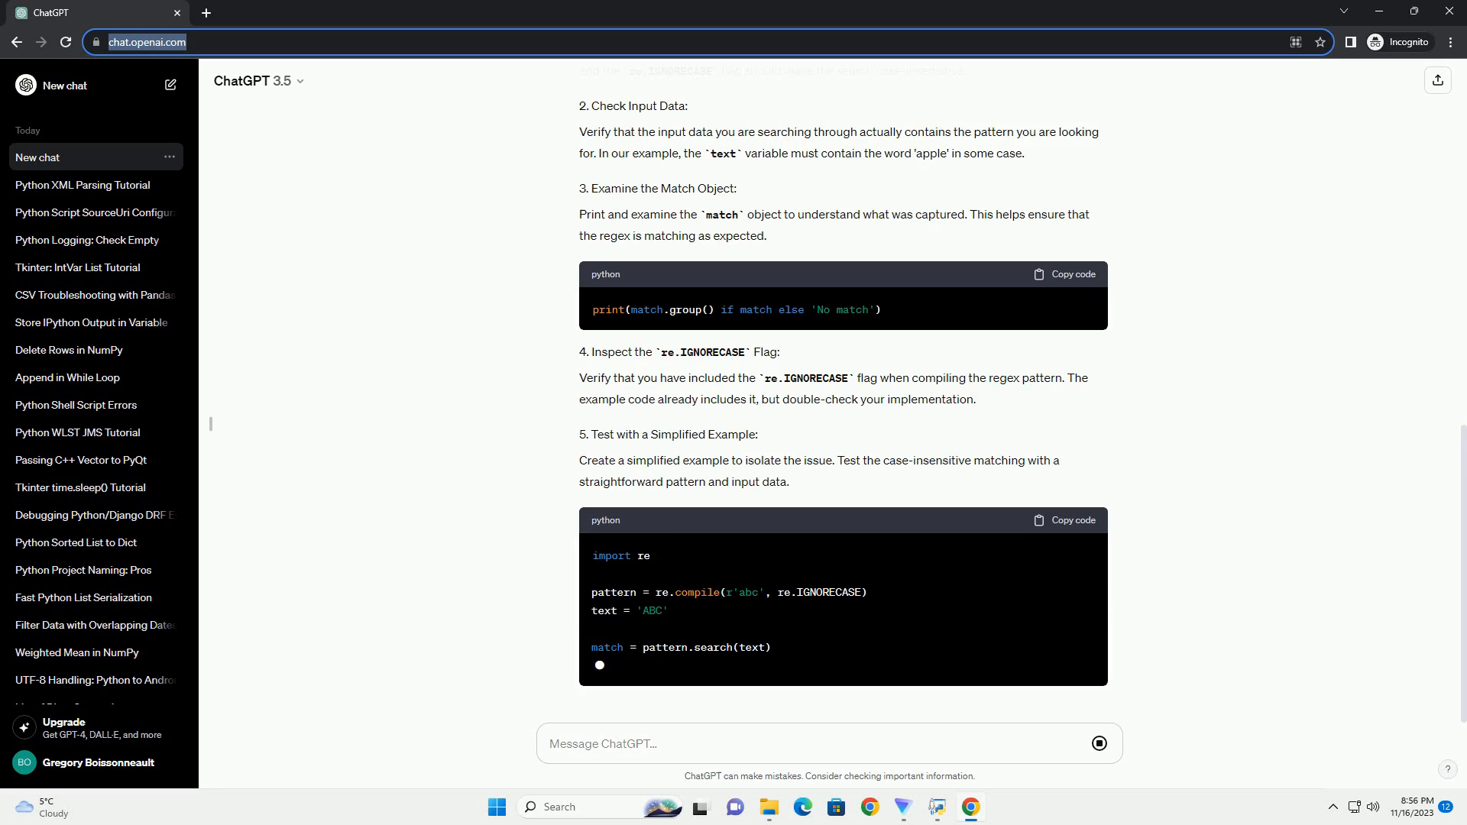
scroll(down, 3)
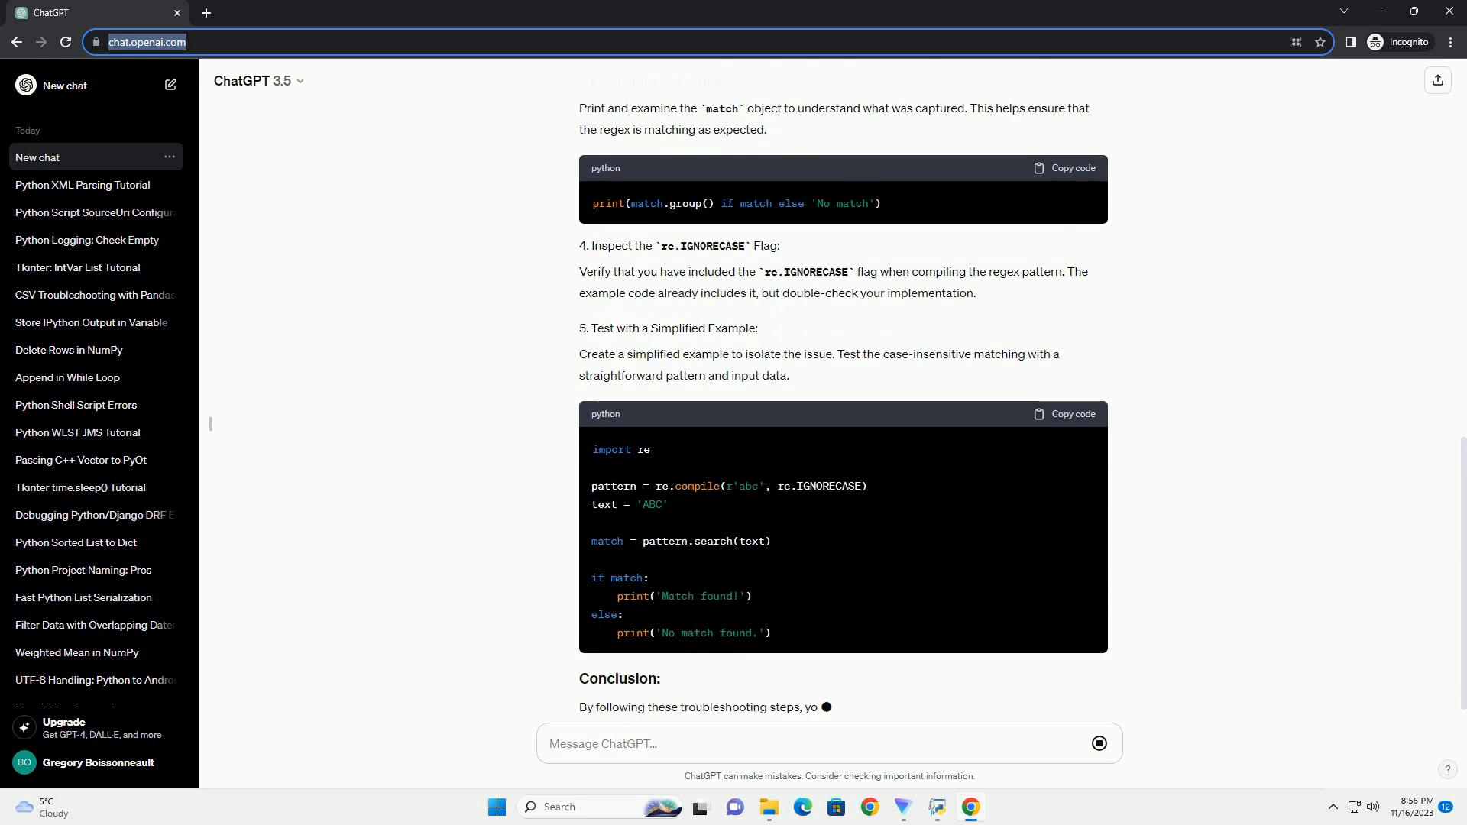